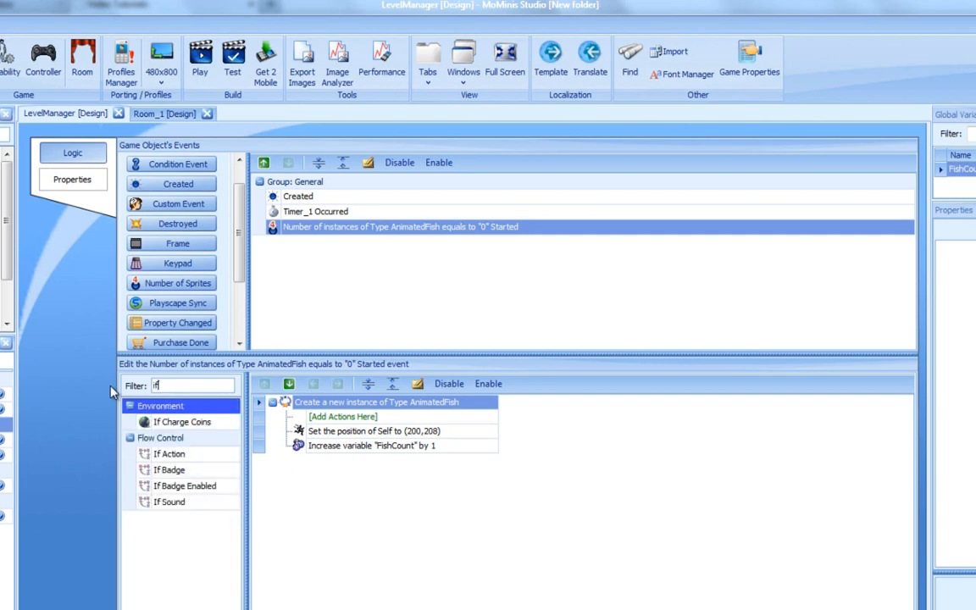
mouse_move(191, 460)
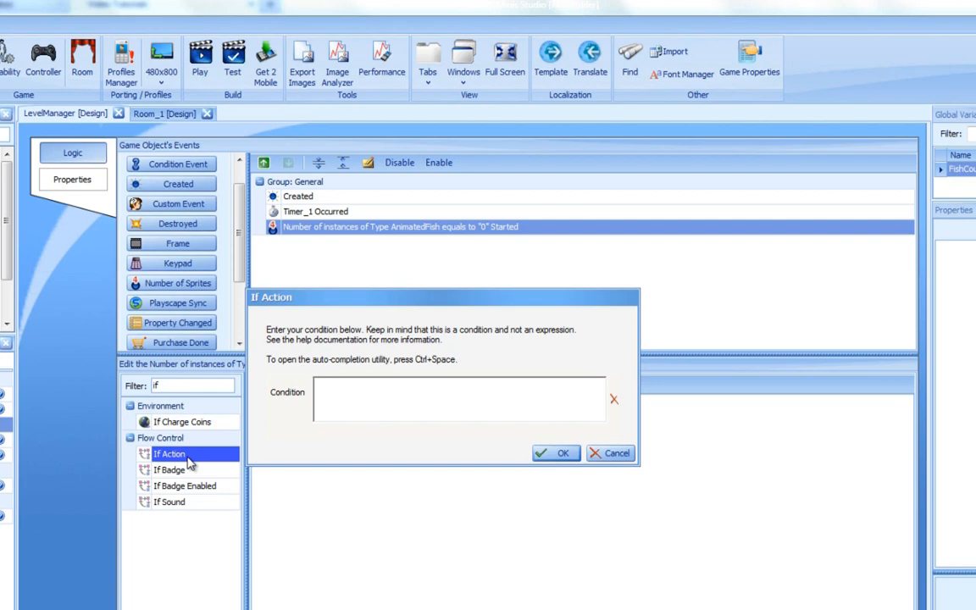
text(1)
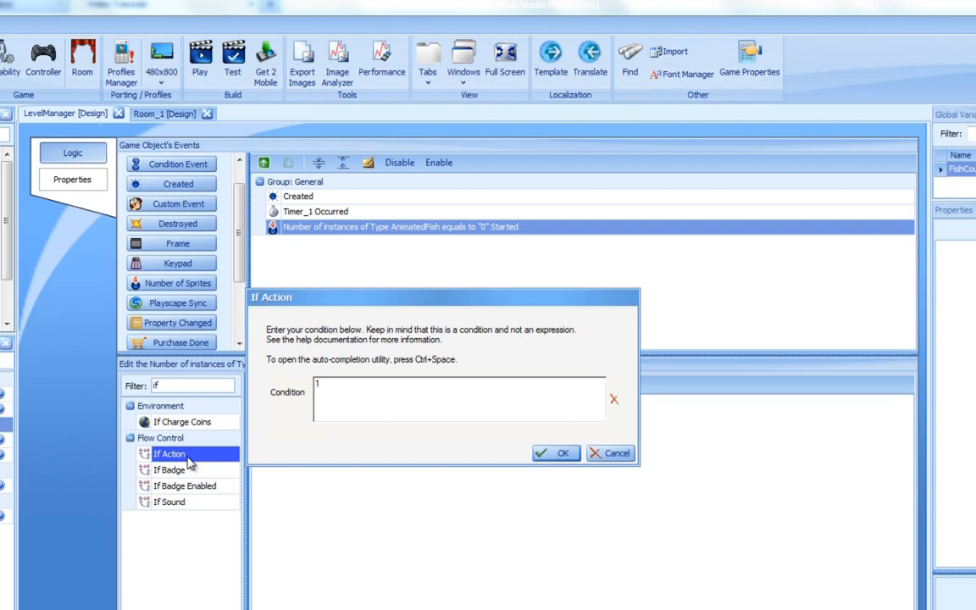
text(>3)
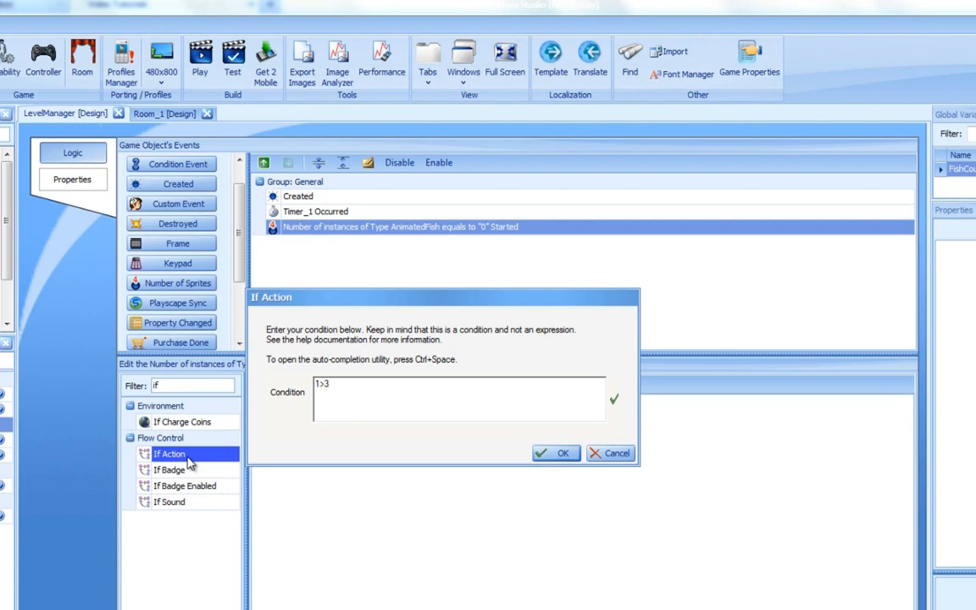
text(1=)
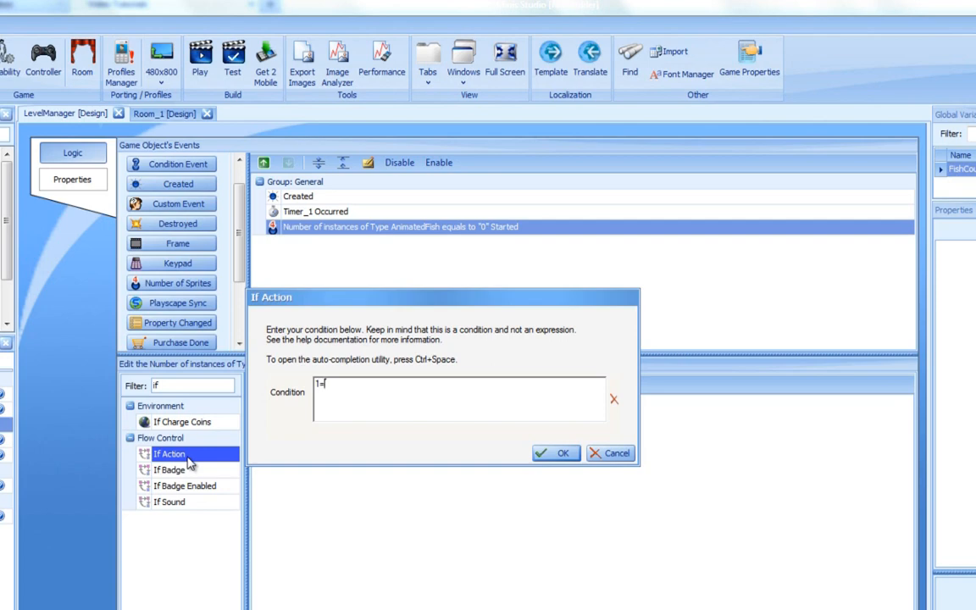
text(=1)
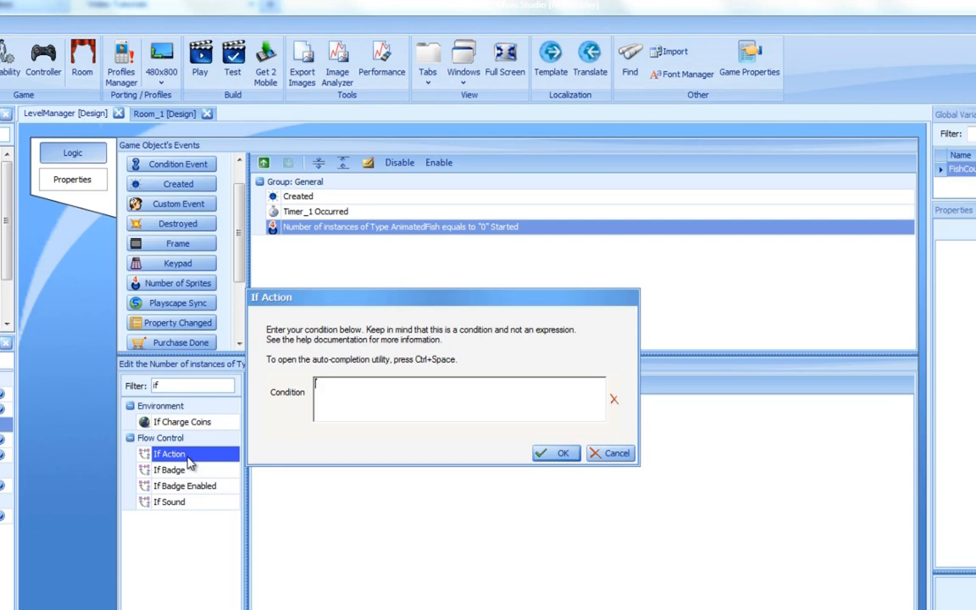
Enter FishCount <= 3 as the If Action condition, inserting FishCount via suggestions.
key(ctrl+space)
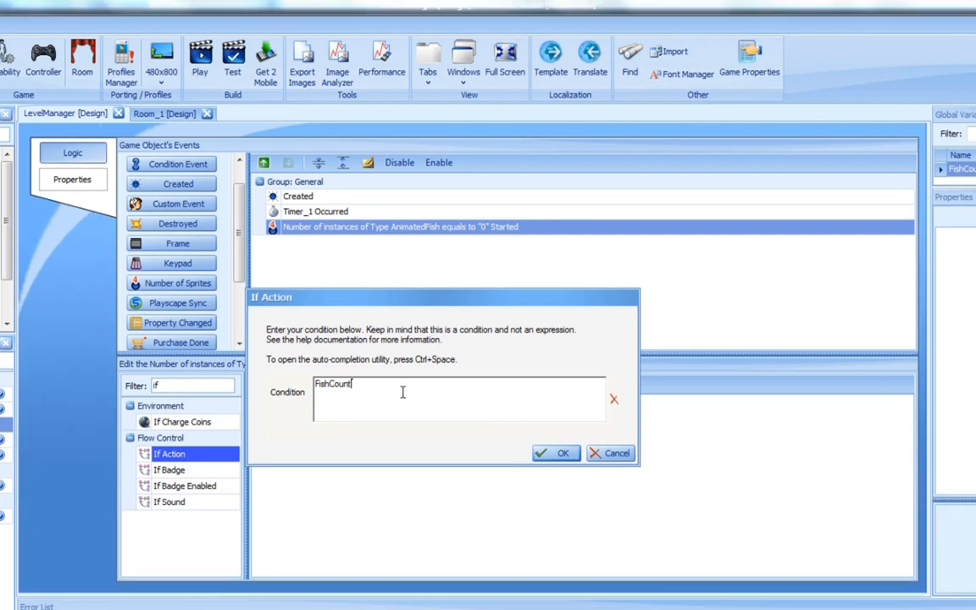
text(<=)
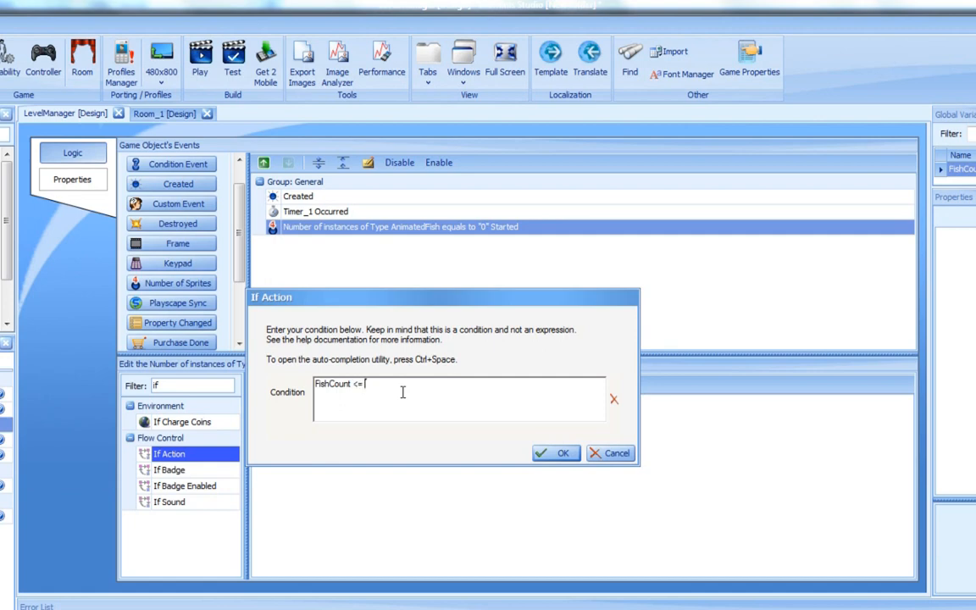
text(3)
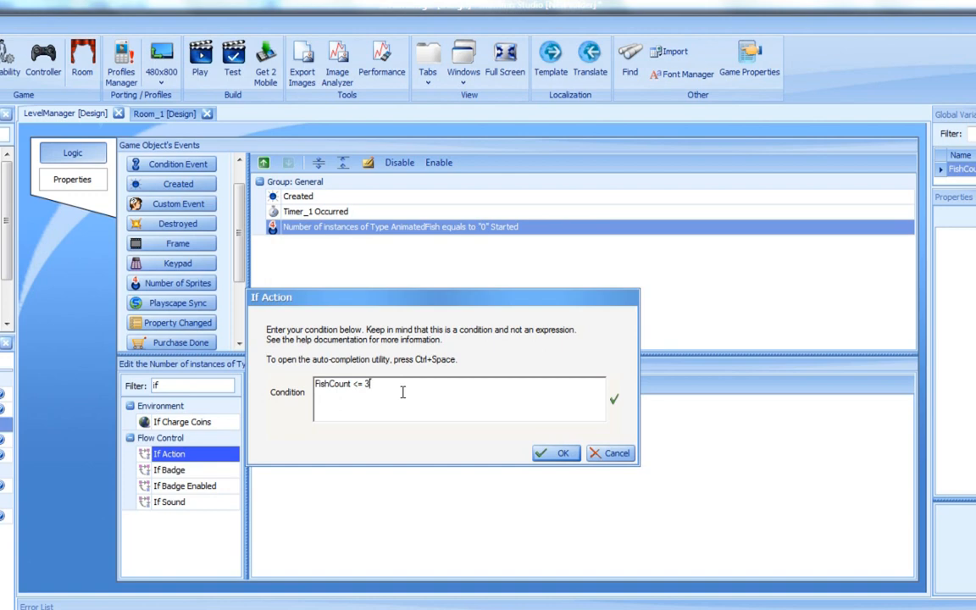
mouse_move(559, 456)
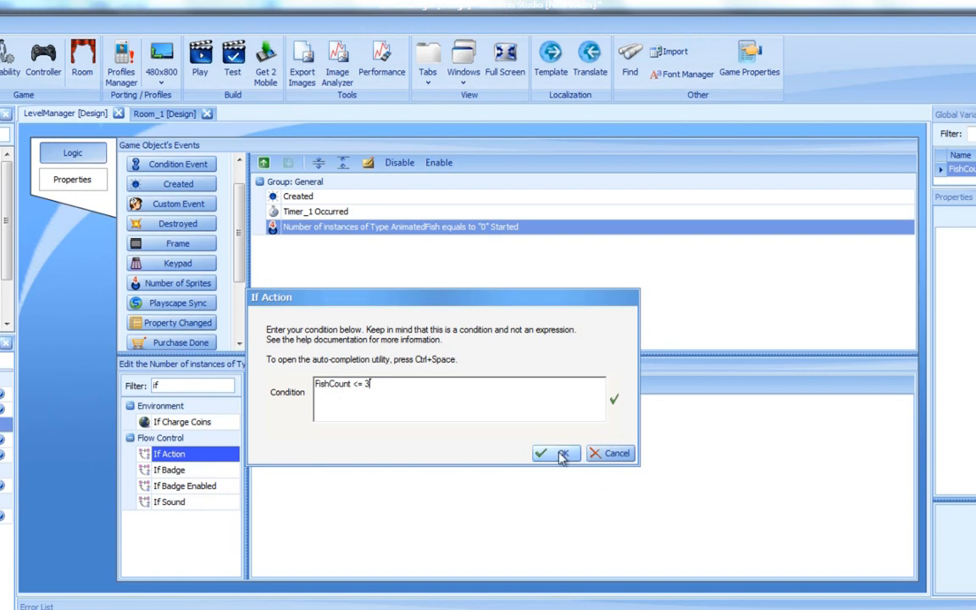
Confirm the FishCount <= 3 condition to add the if block to the actions.
click(549, 454)
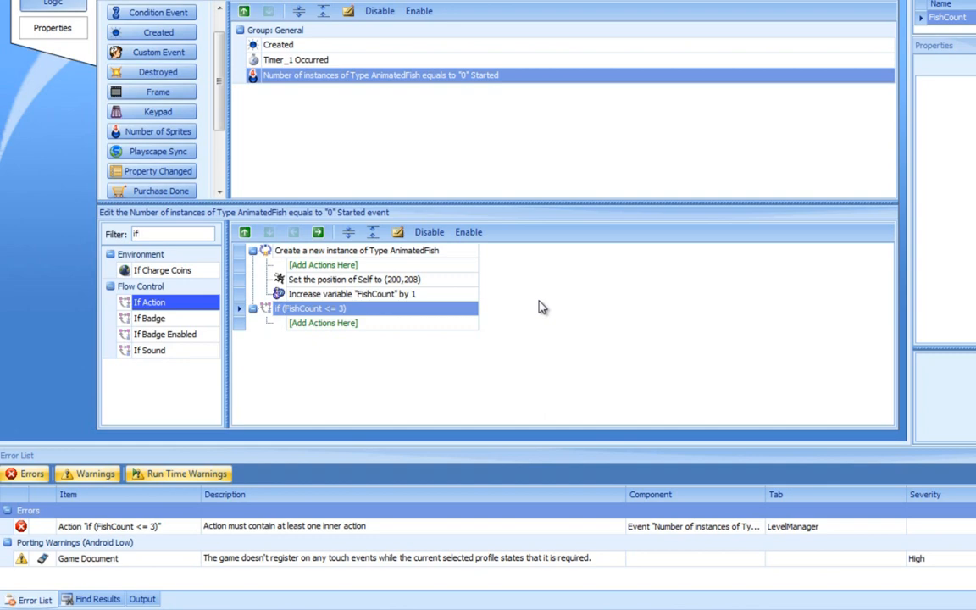
mouse_move(378, 256)
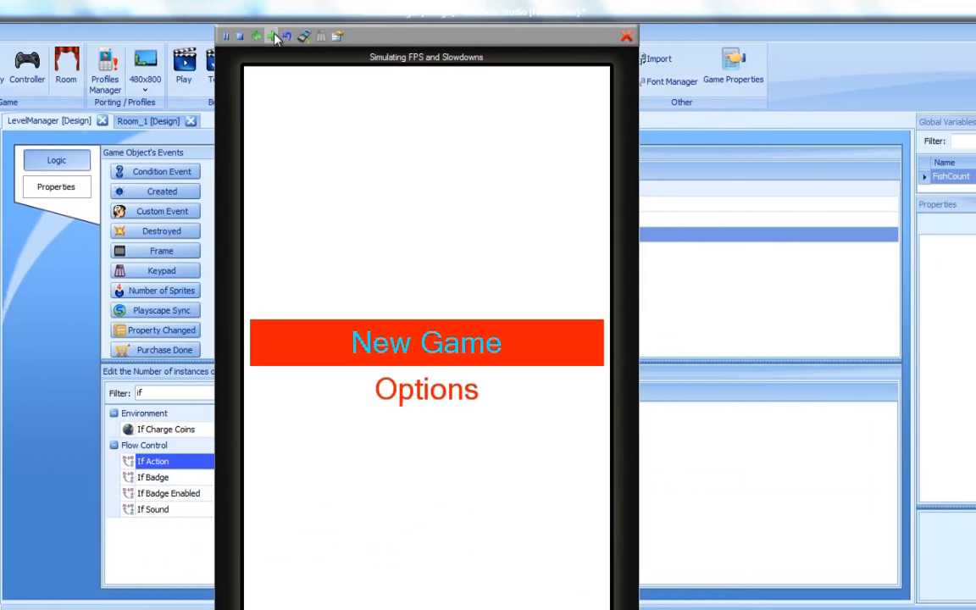
Enter the game in the emulator, watch fish spawn, then close the emulator.
click(427, 343)
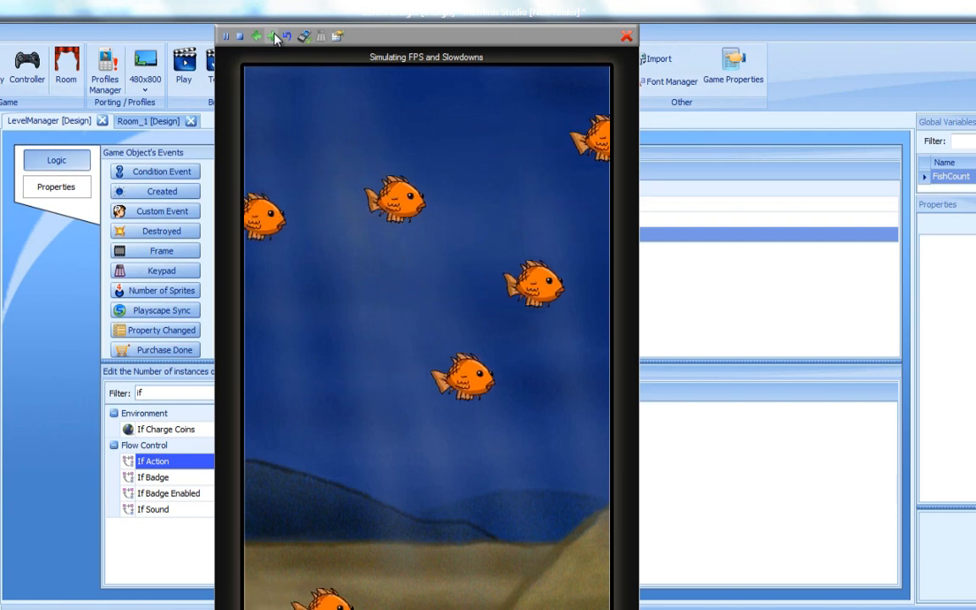
mouse_move(627, 37)
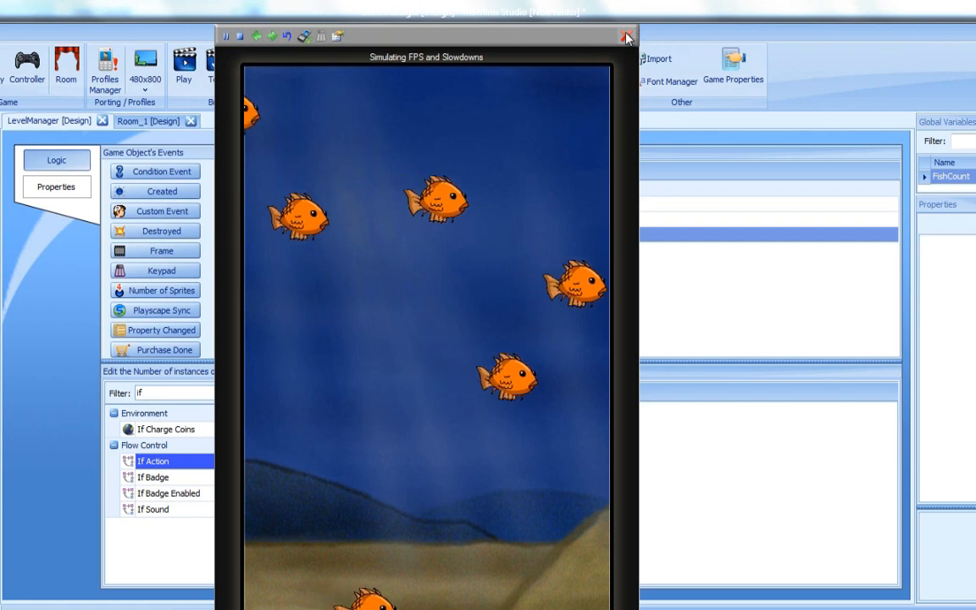
click(626, 37)
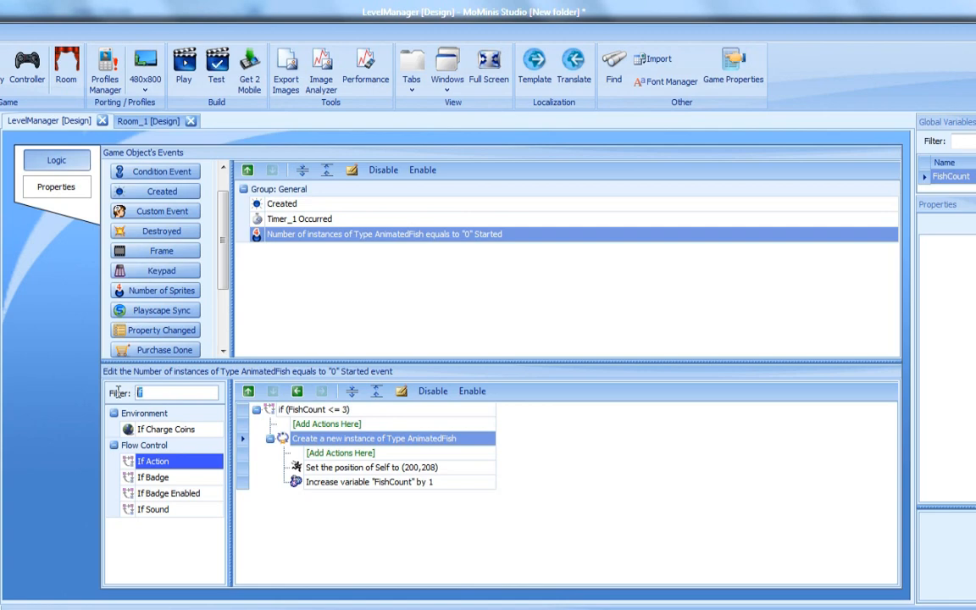
Add an End Game action with Show About and no score submission, then relaunch the emulator.
text(e)
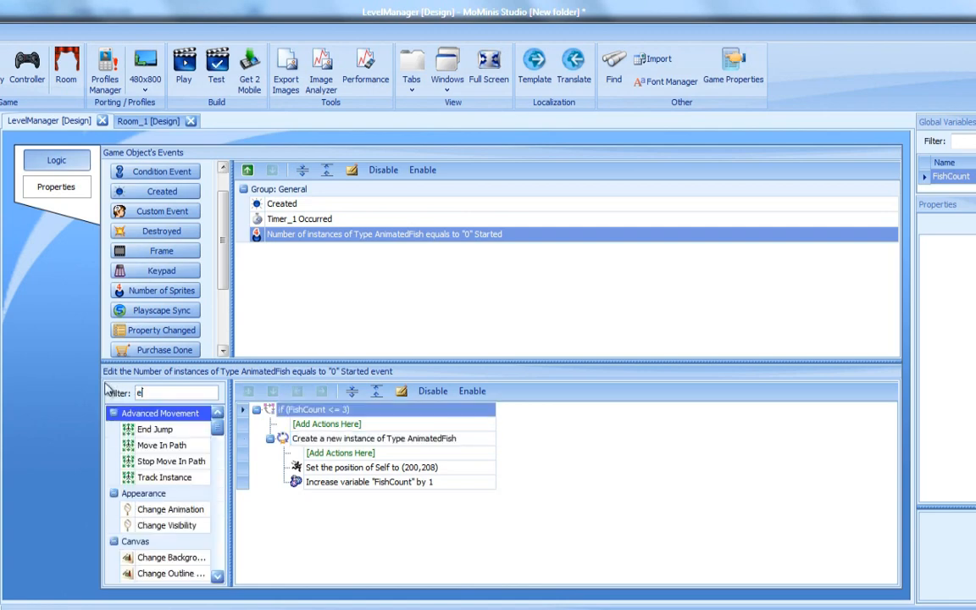
text(nd)
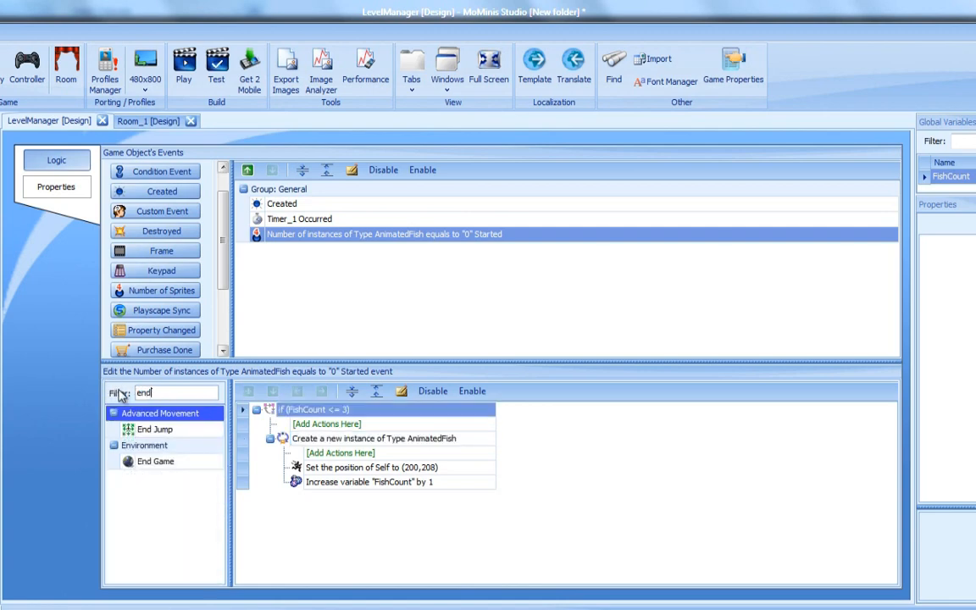
double_click(156, 461)
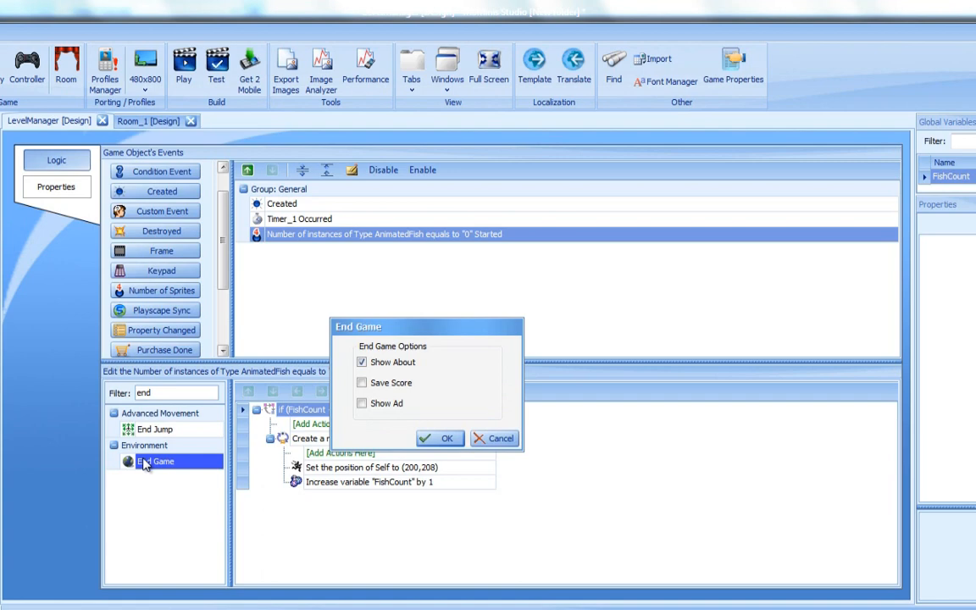
mouse_move(286, 458)
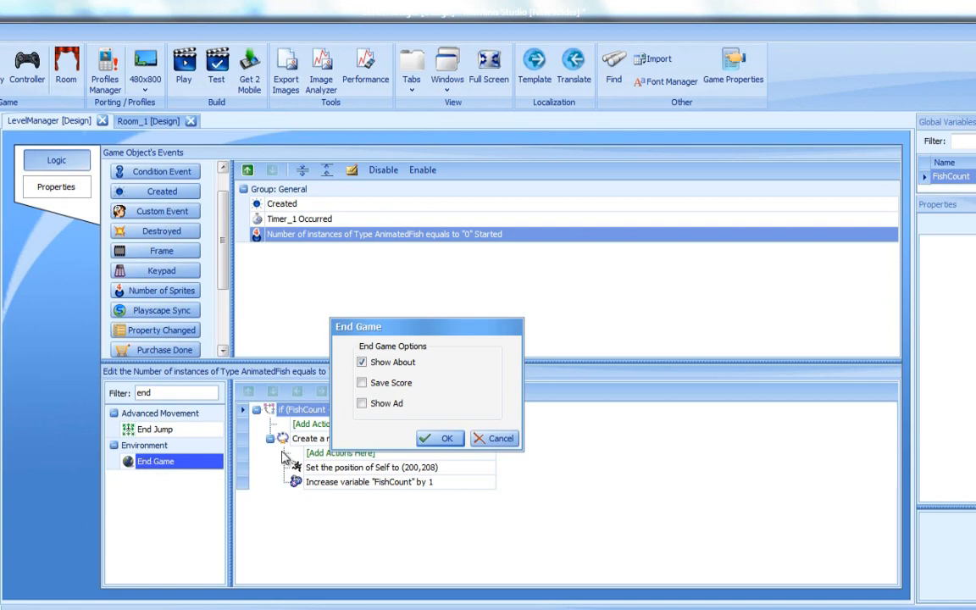
click(440, 438)
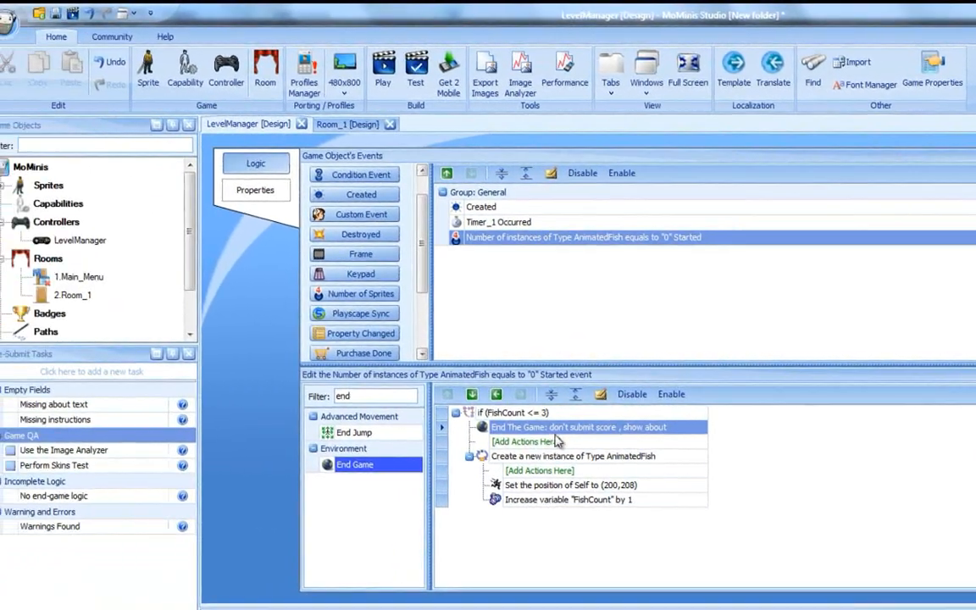
click(382, 68)
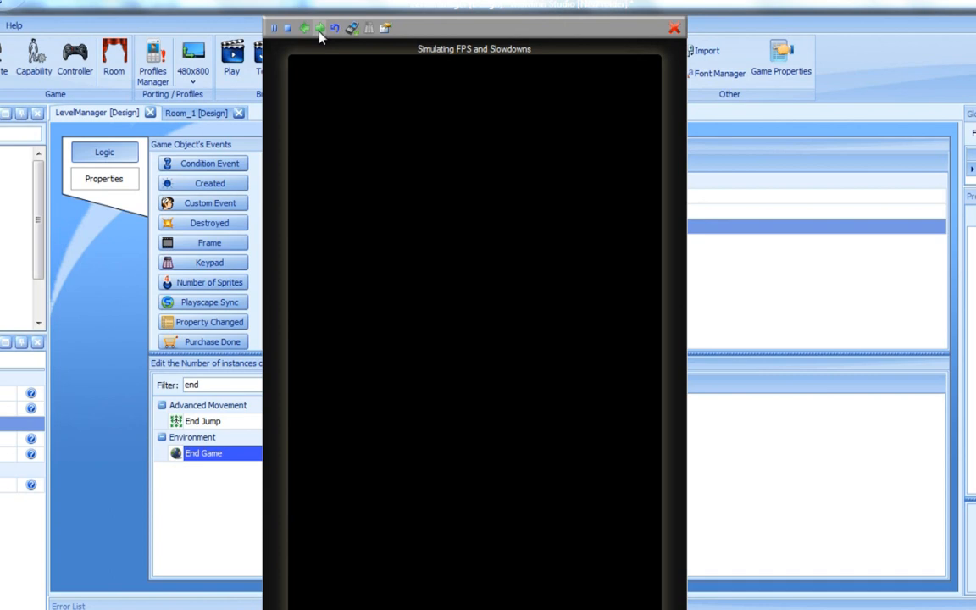
mouse_move(319, 42)
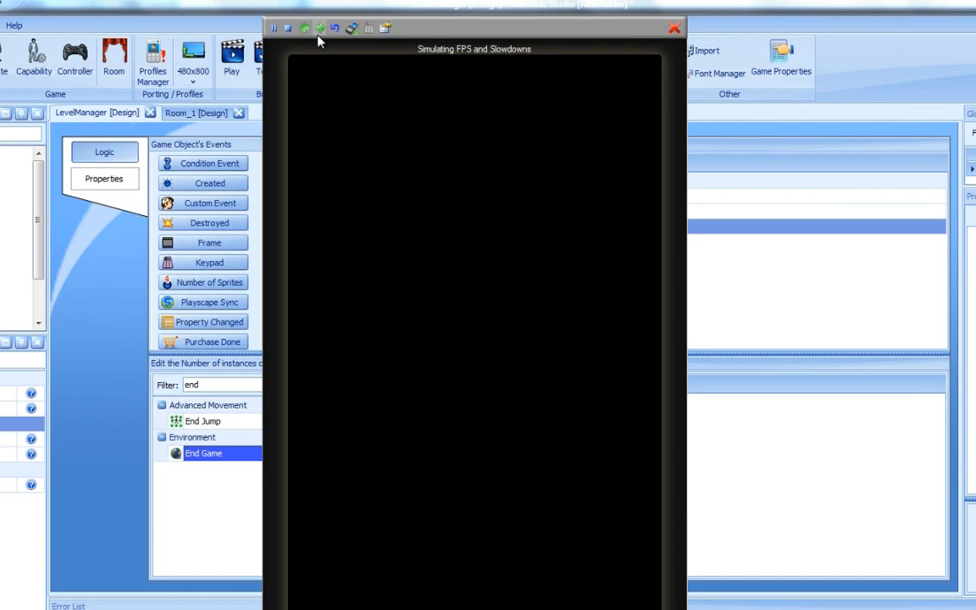
click(674, 28)
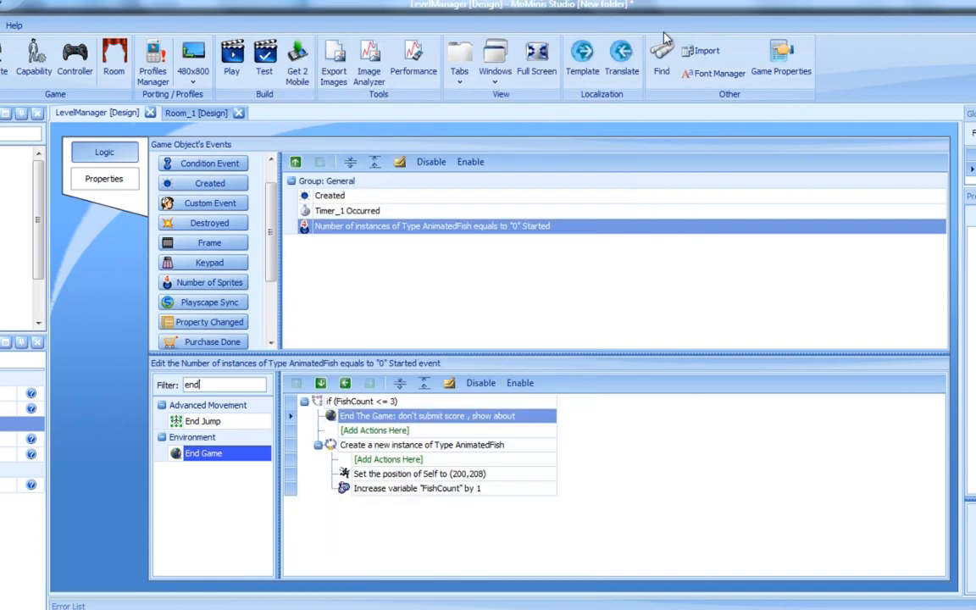
mouse_move(587, 268)
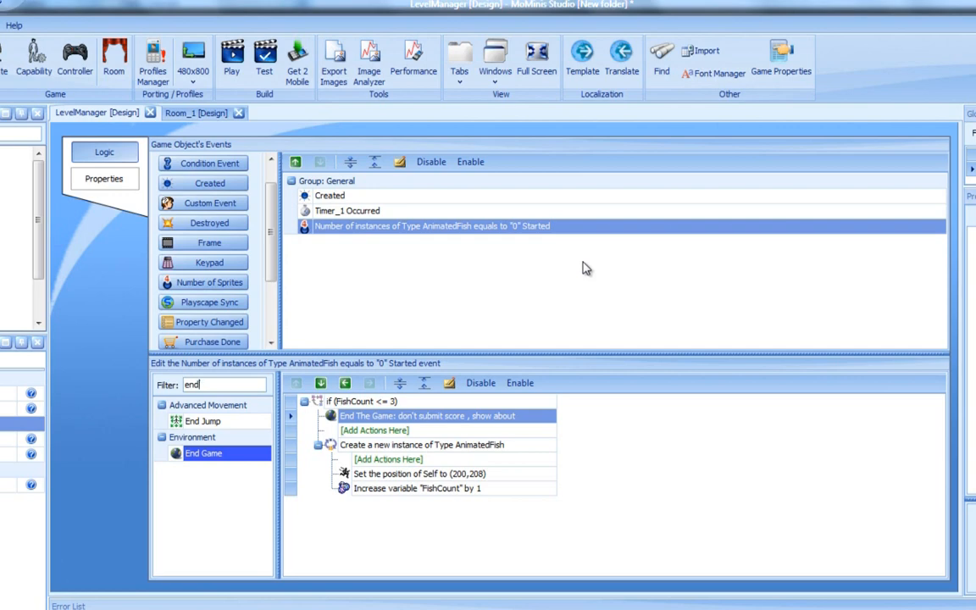
mouse_move(270, 375)
text(els)
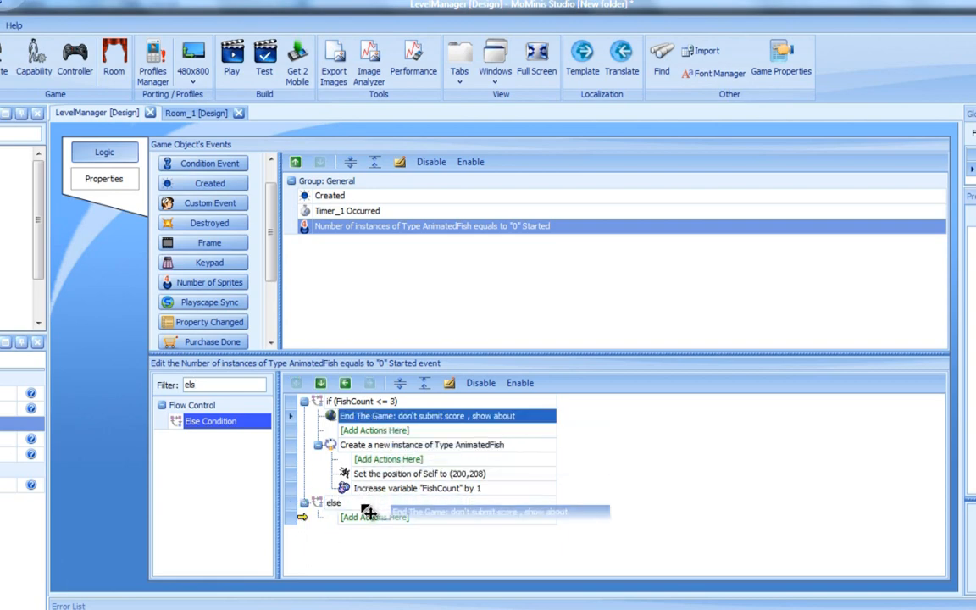
Move the End Game action down into the else branch.
drag(445, 415, 432, 517)
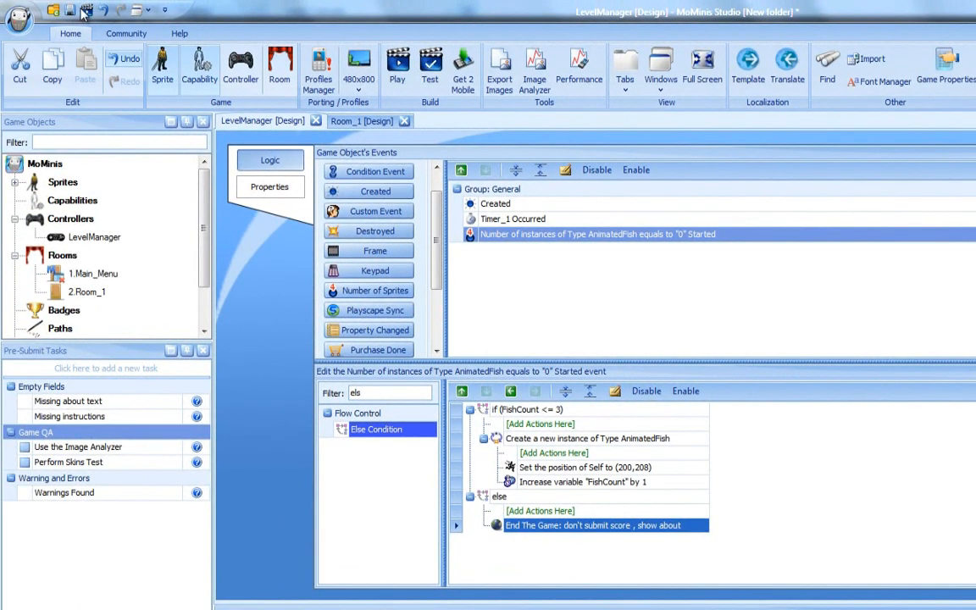
click(397, 62)
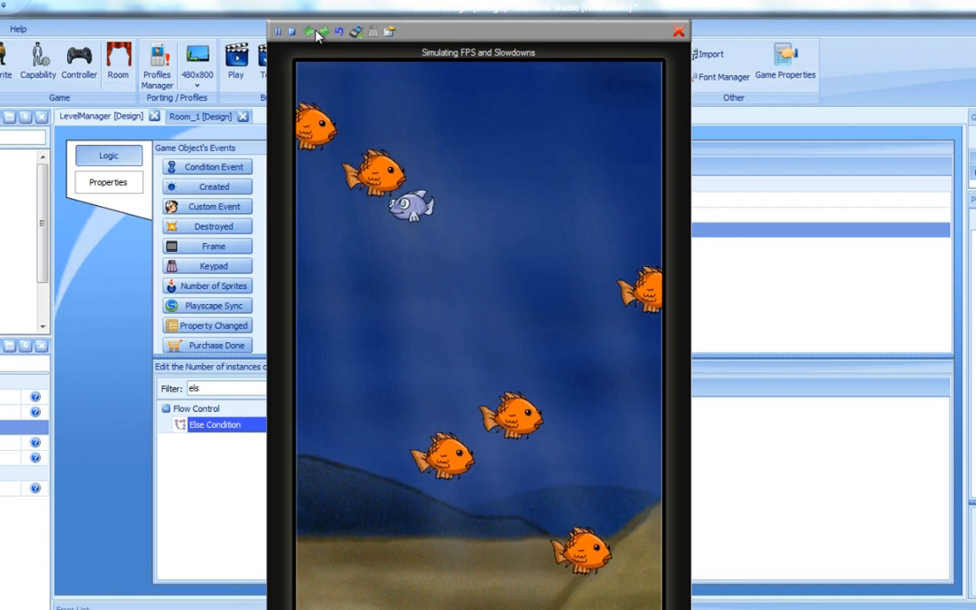
click(291, 31)
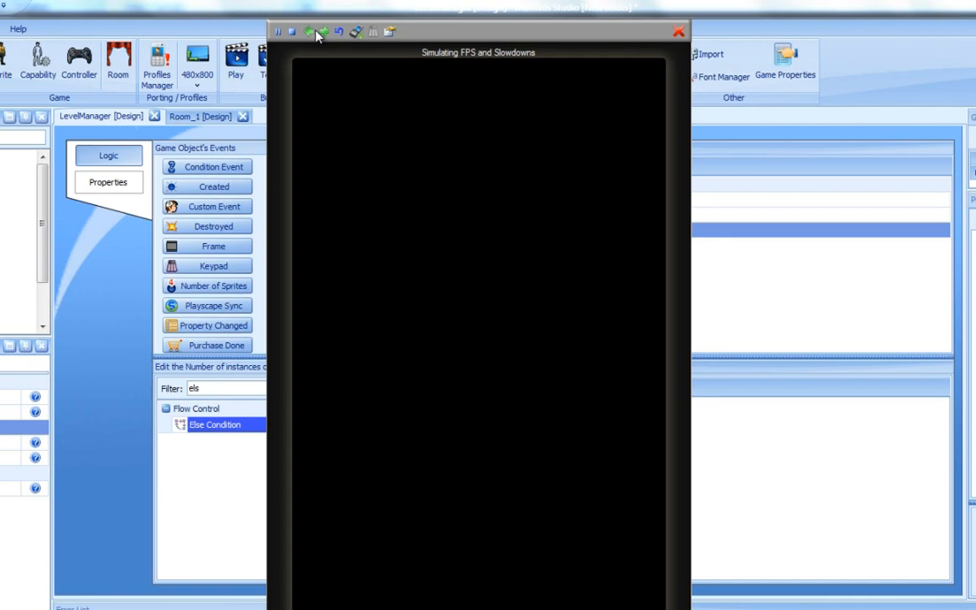
mouse_move(670, 19)
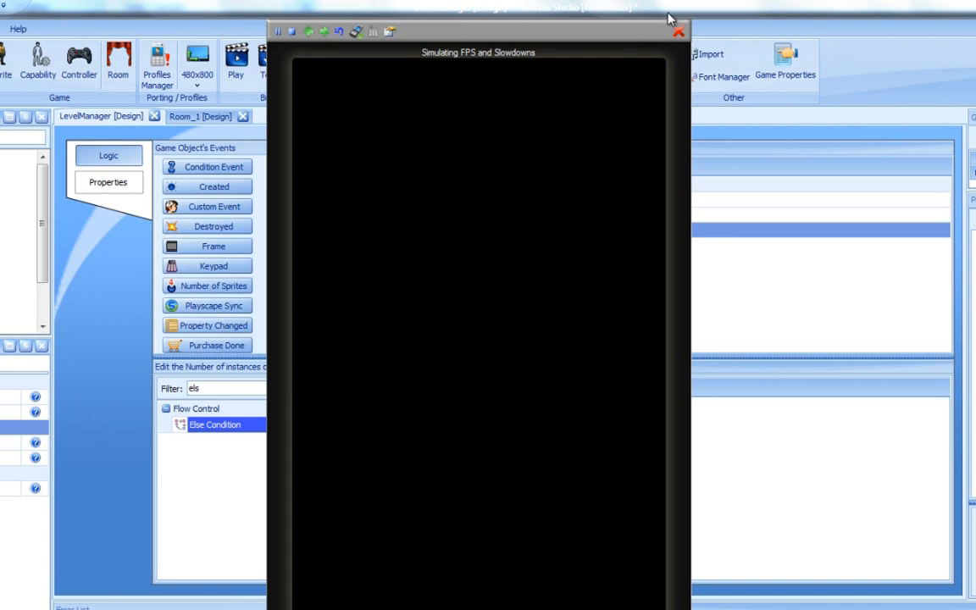
click(679, 32)
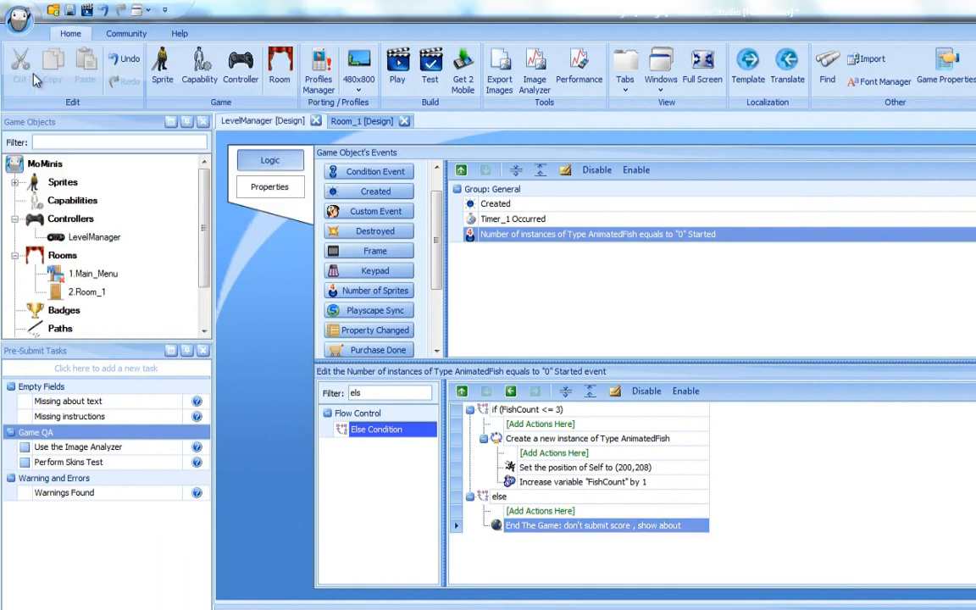
mouse_move(19, 66)
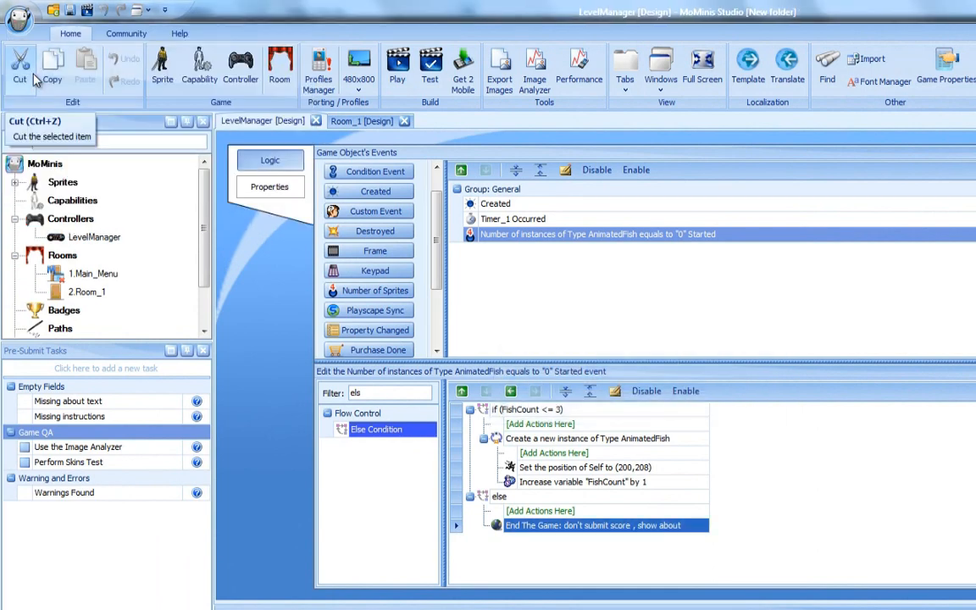